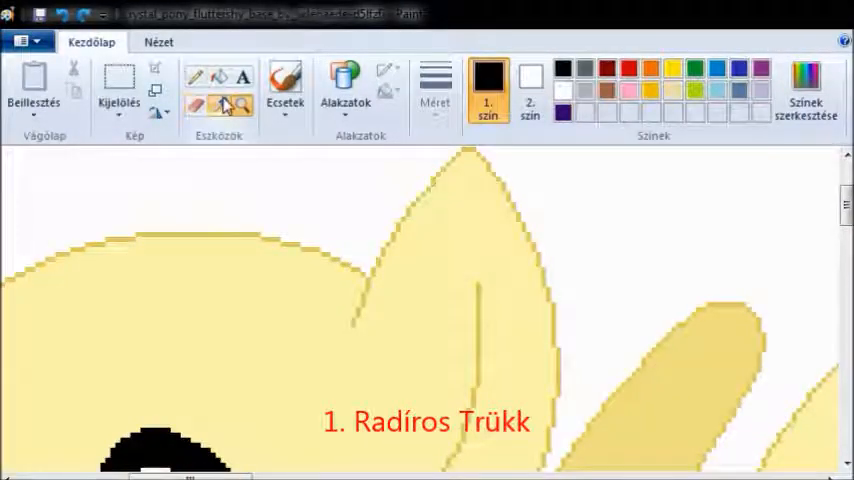
- Recolor the top outline of the pony's head and ear salmon pink with the Eraser color-replace trick
{"action": "left_click", "coordinate": [196, 104]}
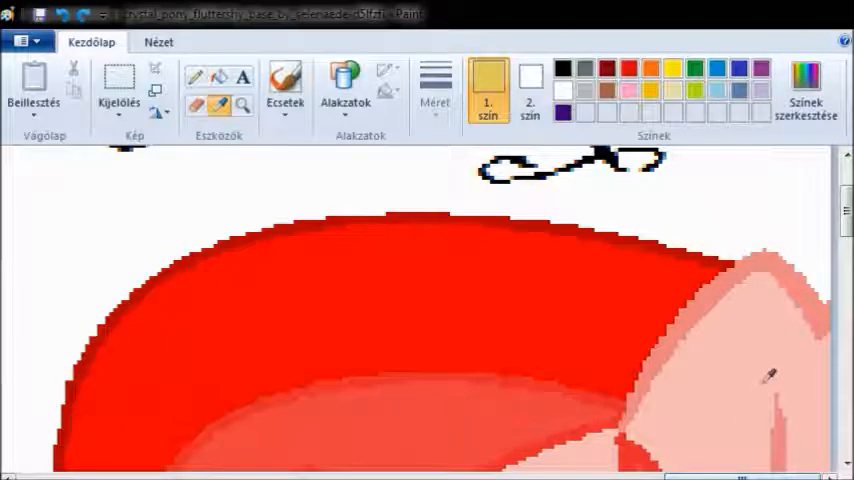
{"action": "left_click", "coordinate": [530, 90]}
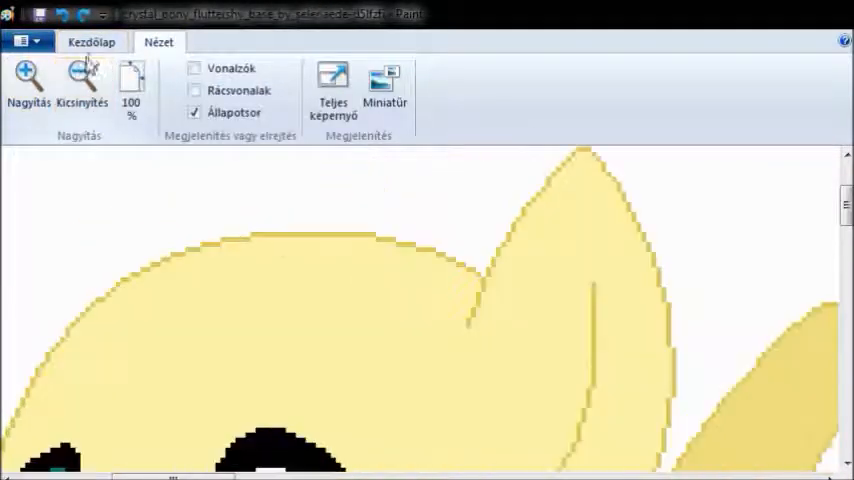
{"action": "left_click", "coordinate": [92, 42]}
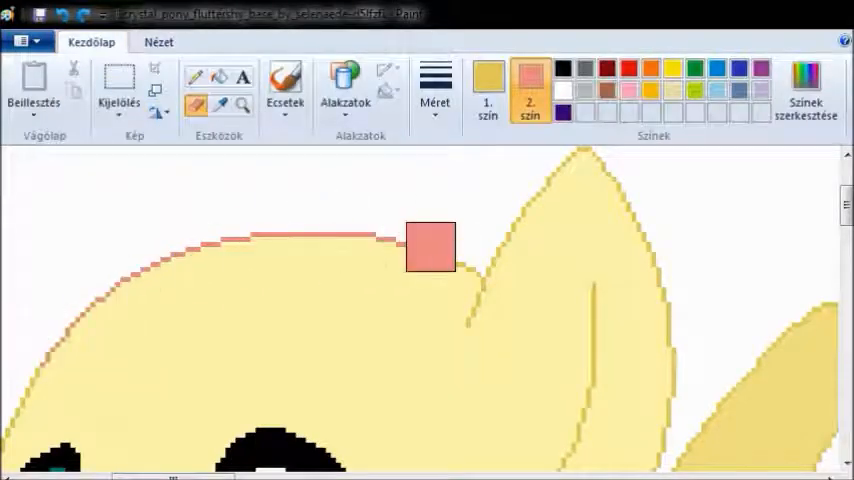
{"action": "left_click_drag", "start_coordinate": [430, 246], "coordinate": [624, 236]}
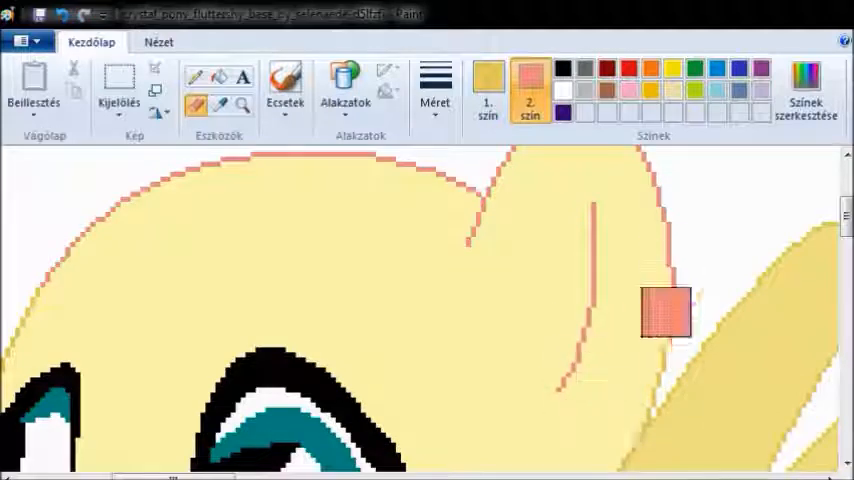
{"action": "left_click", "coordinate": [160, 42]}
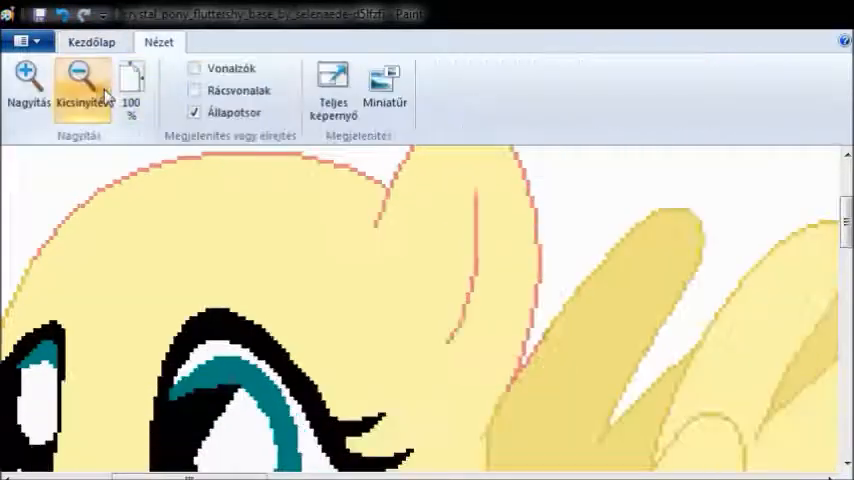
{"action": "left_click", "coordinate": [92, 42]}
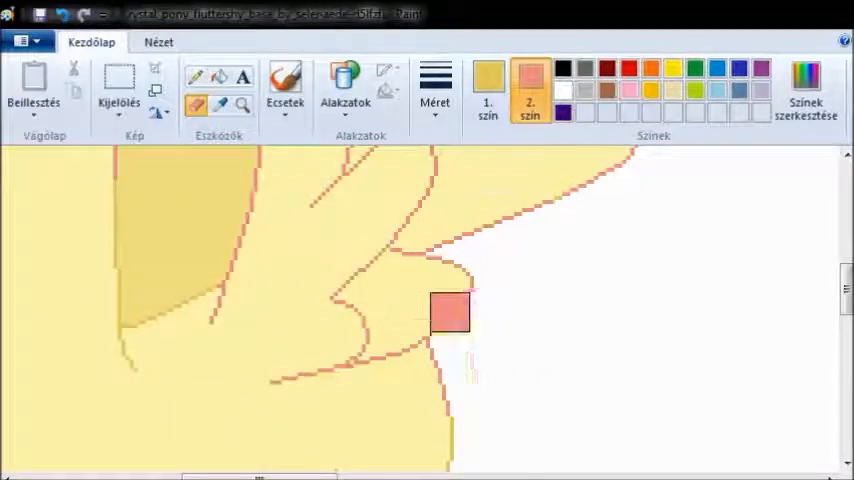
{"action": "left_click", "coordinate": [158, 42]}
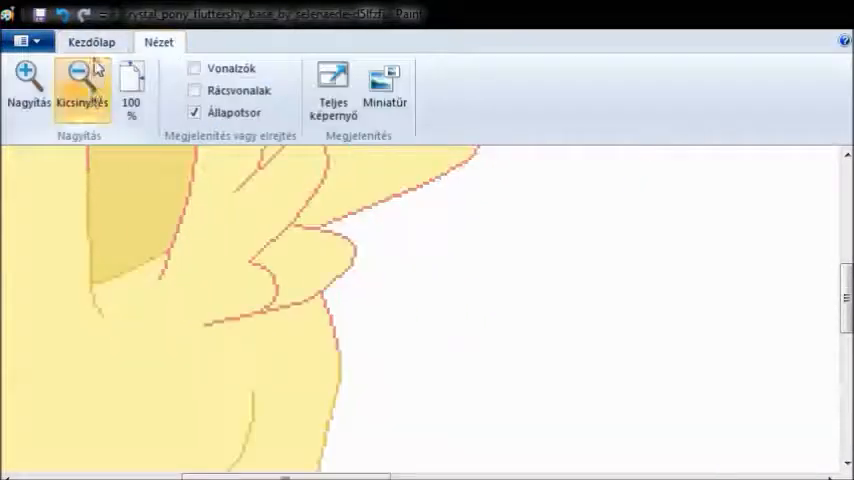
- Recolor the pony's leg outlines salmon pink after scrolling down to the lower body
{"action": "left_click", "coordinate": [92, 42]}
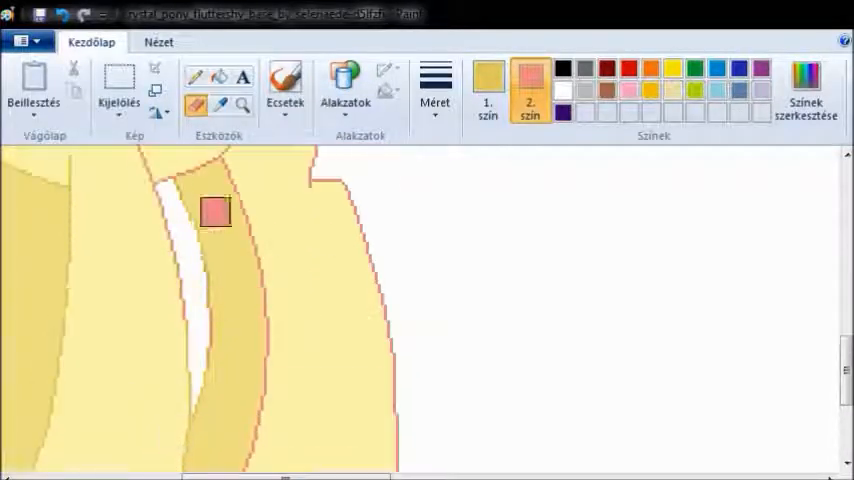
{"action": "scroll", "scroll_direction": "down", "scroll_amount": 3}
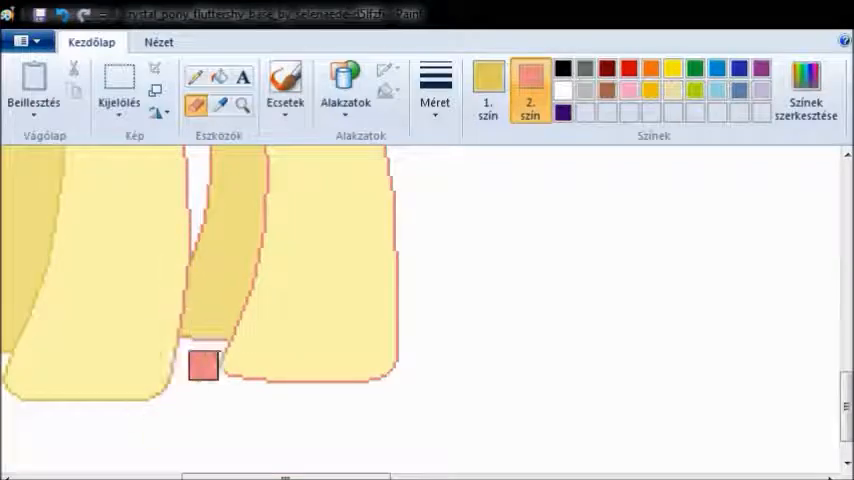
{"action": "left_click_drag", "start_coordinate": [202, 366], "coordinate": [74, 192]}
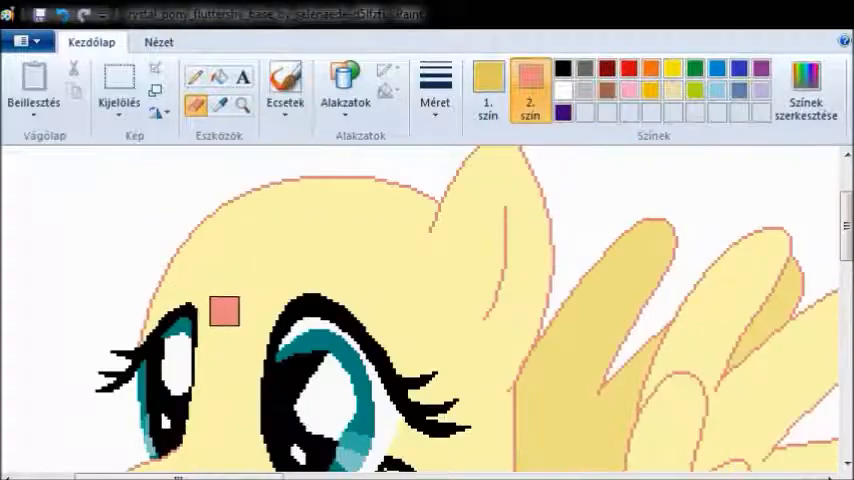
- Scroll down the canvas toward the pony's coat and eyes for recoloring
{"action": "scroll", "scroll_direction": "down", "scroll_amount": 3}
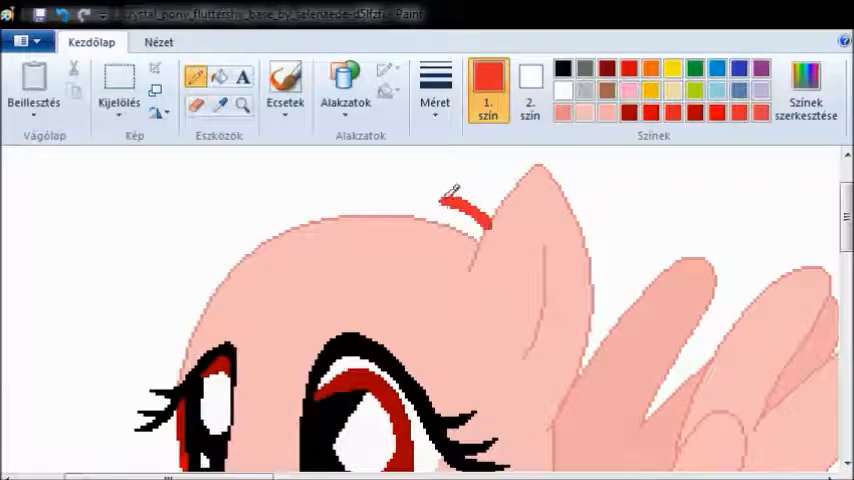
- Paint a curly red mane strand above the pony's head
{"action": "left_click_drag", "start_coordinate": [440, 200], "coordinate": [240, 224]}
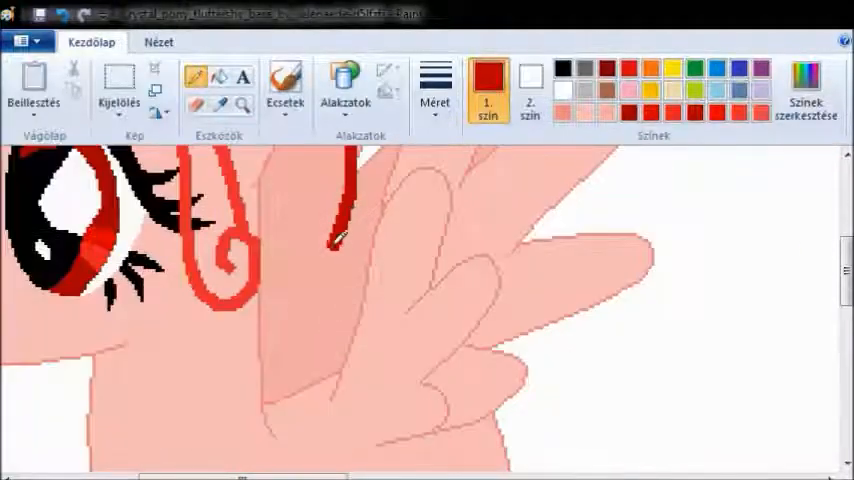
{"action": "left_click", "coordinate": [160, 42]}
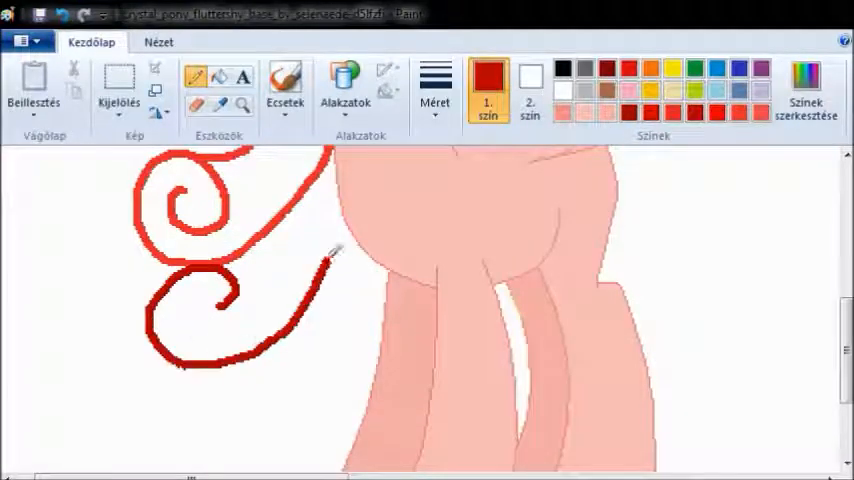
- Choose the Fill tool to color the tail in red shades
{"action": "left_click", "coordinate": [196, 76]}
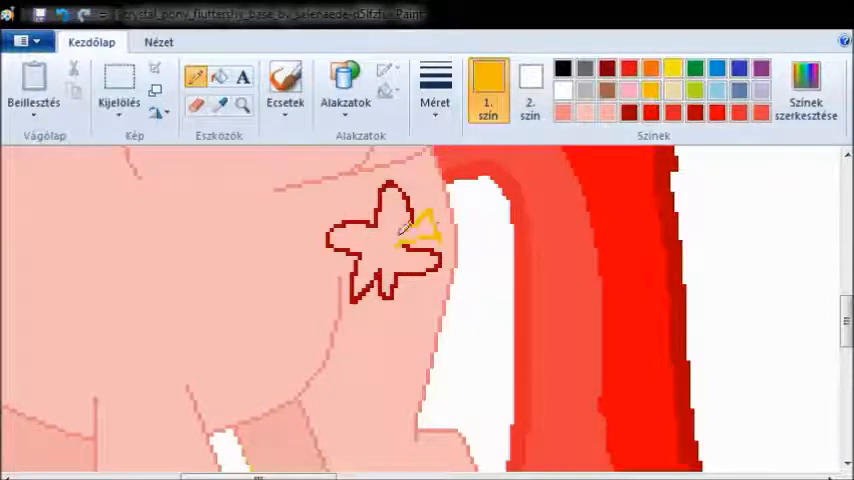
- Pick palette colors for filling the flank flower red and yellow
{"action": "left_click", "coordinate": [562, 68]}
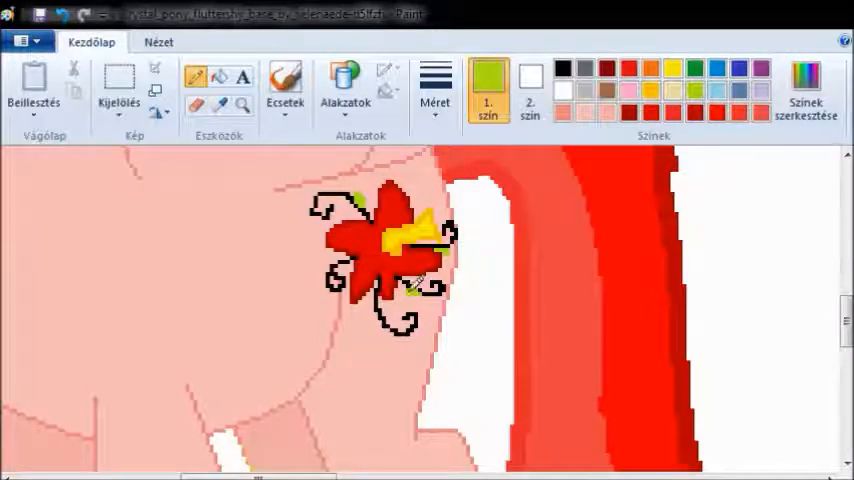
{"action": "left_click", "coordinate": [562, 68]}
{"action": "type", "text": "DragonP"}
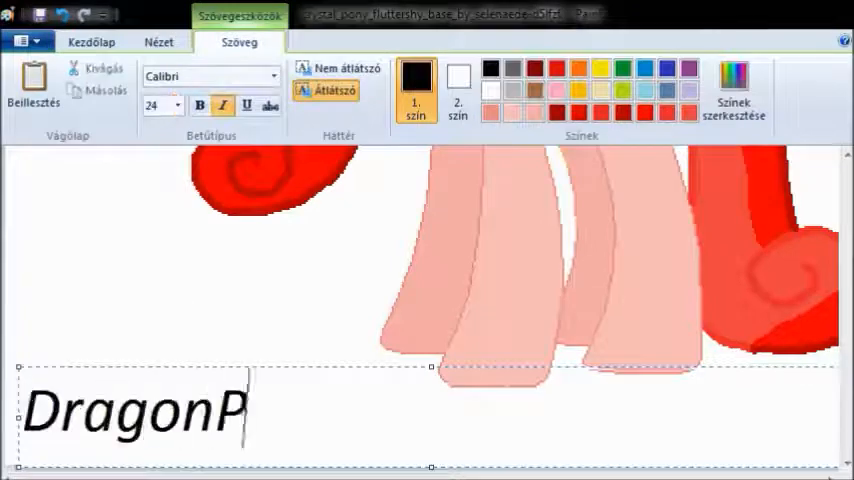
- Complete the signature as 'DragonPaintMusic' and finish the text edit
{"action": "type", "text": "aintMusic"}
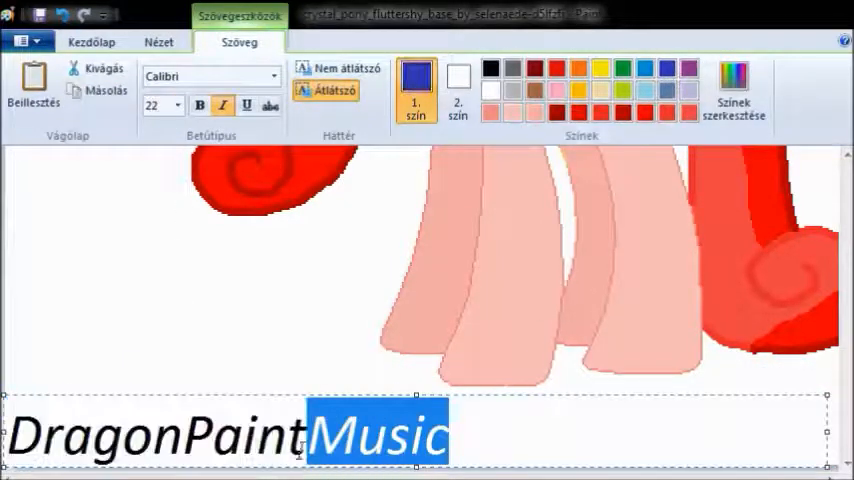
{"action": "left_click", "coordinate": [416, 76]}
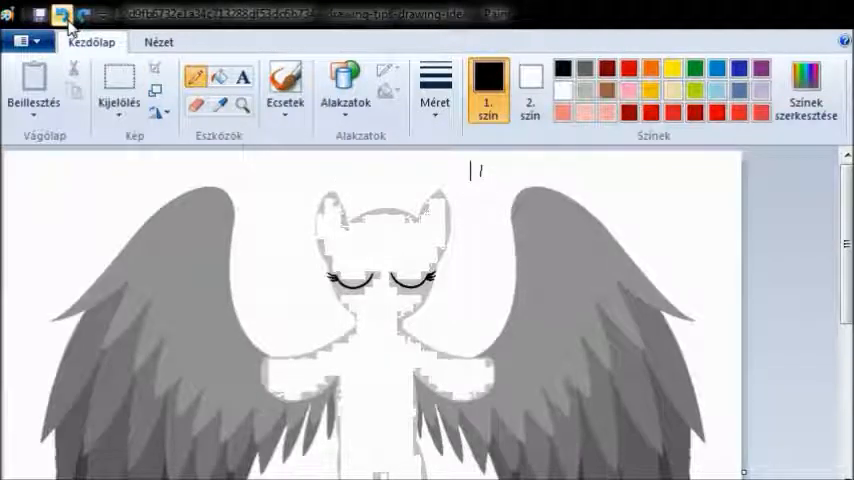
- Zoom out to check the whole grey winged pony base, then choose blue for tracing
{"action": "left_click", "coordinate": [158, 42]}
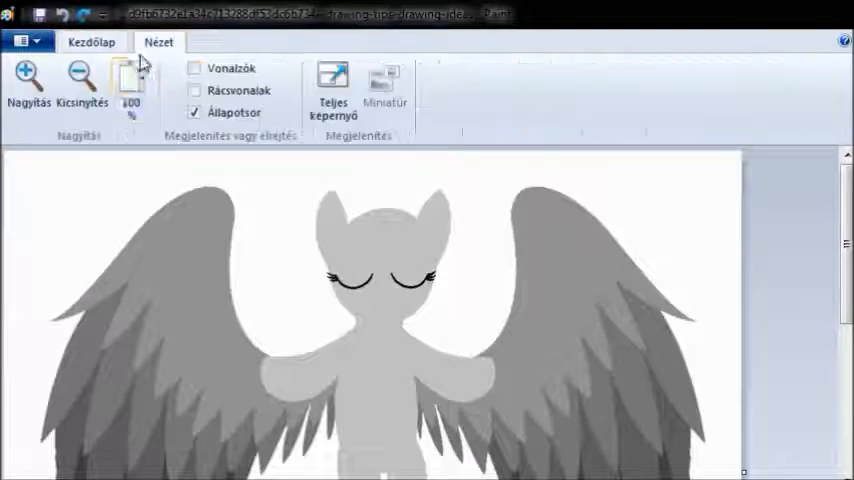
{"action": "left_click", "coordinate": [92, 42]}
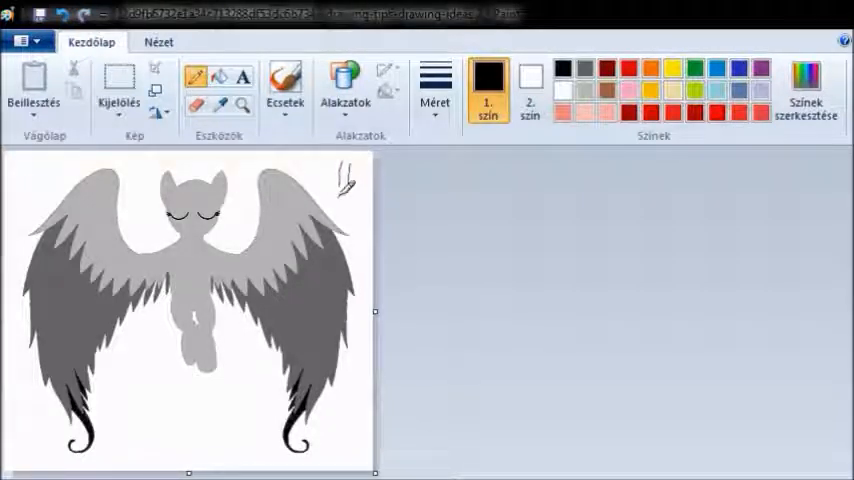
{"action": "mouse_move", "coordinate": [482, 222]}
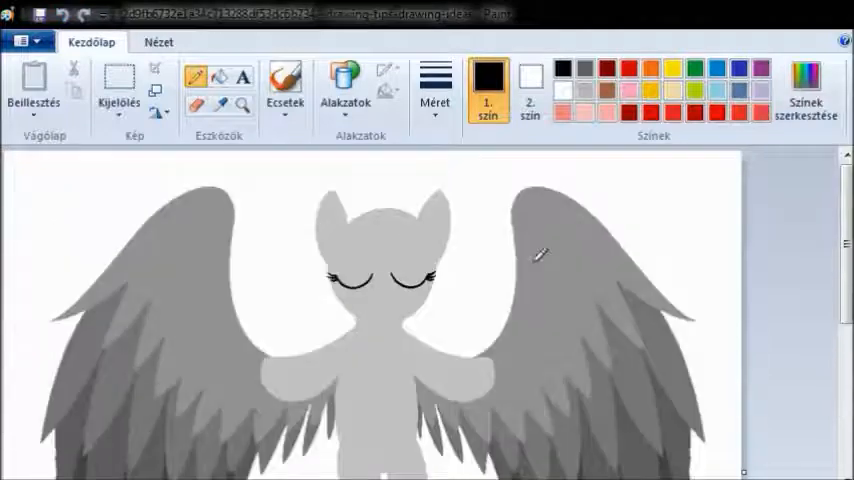
{"action": "left_click", "coordinate": [720, 64]}
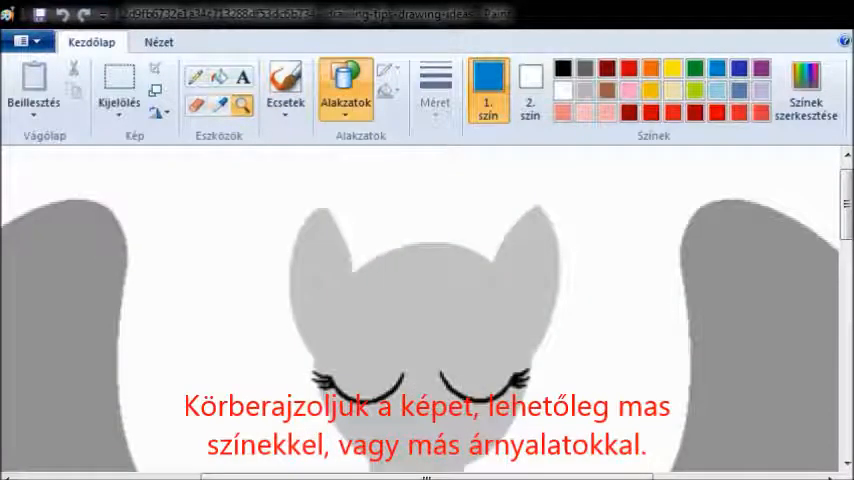
- Trace blue outlines around the pony's body and the feathered edge of the wing
{"action": "left_click_drag", "start_coordinate": [356, 276], "coordinate": [432, 248]}
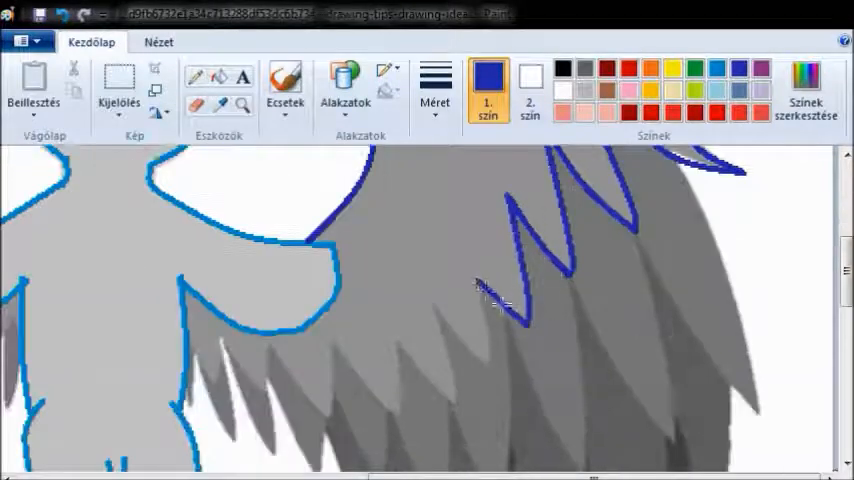
{"action": "left_click_drag", "start_coordinate": [500, 300], "coordinate": [316, 420]}
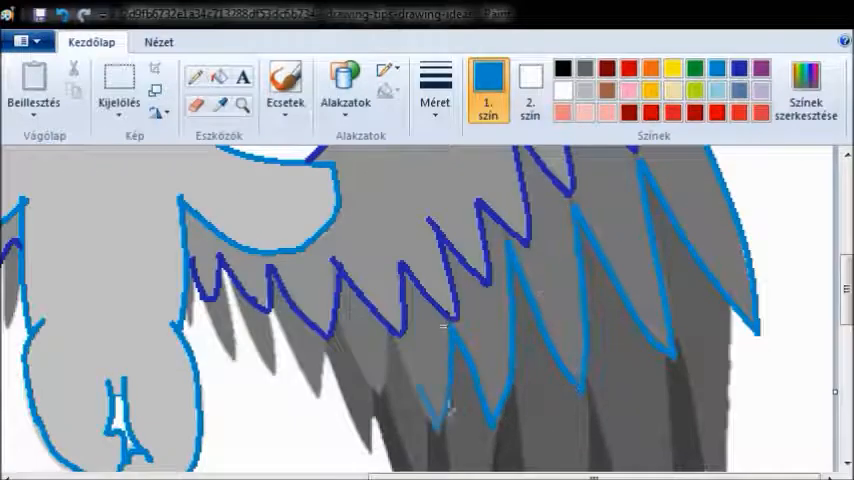
{"action": "left_click", "coordinate": [160, 42]}
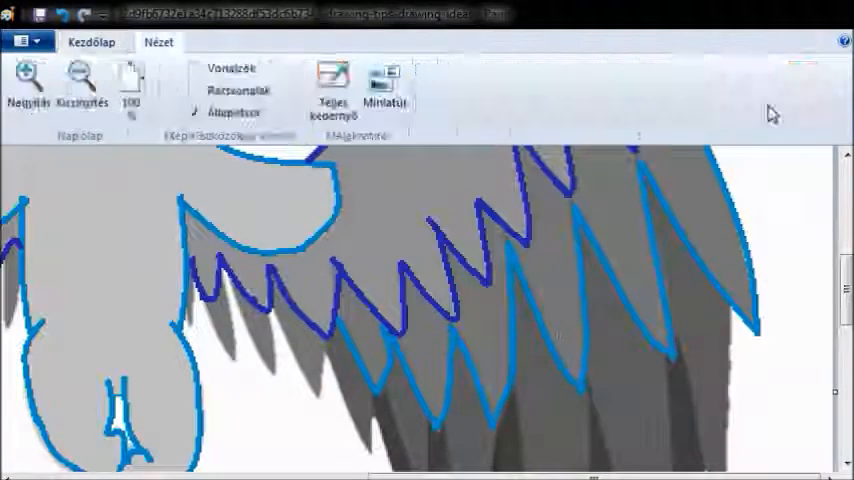
{"action": "left_click", "coordinate": [92, 42]}
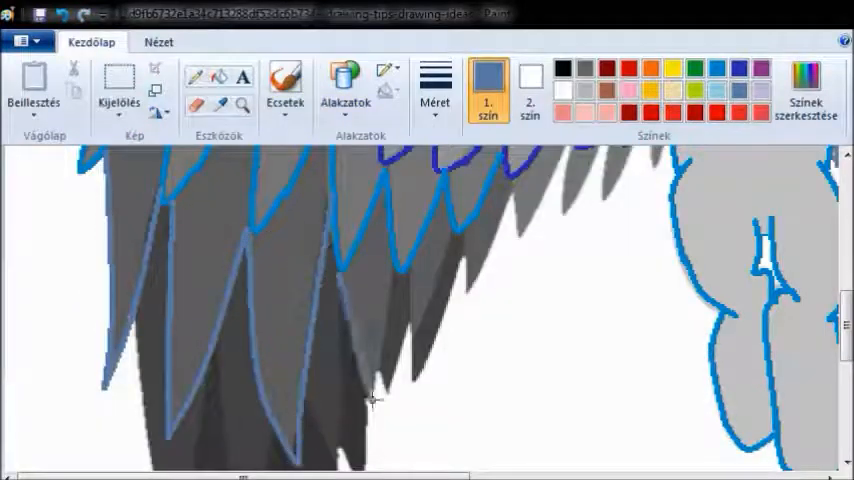
- Scroll down to the left wing and tail tip to continue cyan tracing, then review the view
{"action": "scroll", "scroll_direction": "down", "scroll_amount": 3}
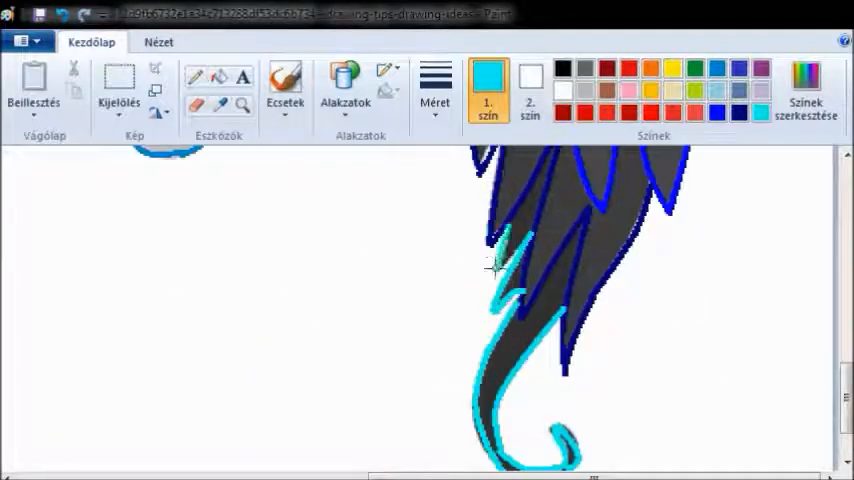
{"action": "left_click", "coordinate": [160, 42]}
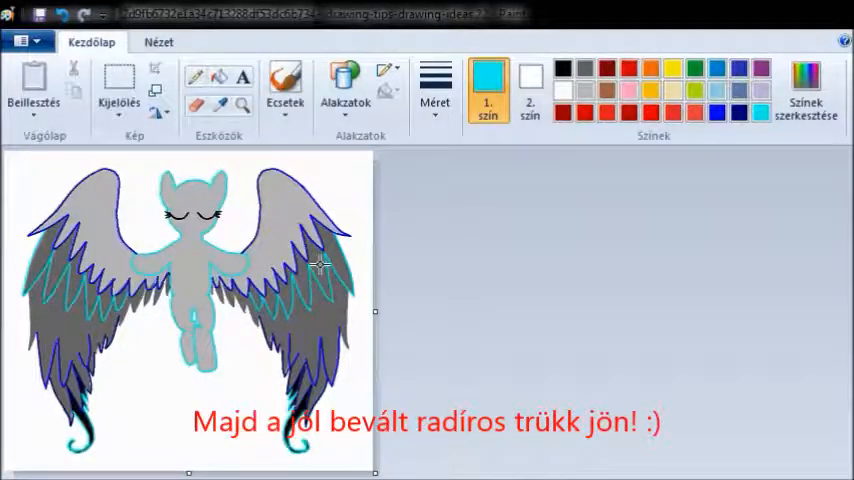
- Switch to the other Paint image holding the rough BUG sketch
{"action": "left_click", "coordinate": [160, 42]}
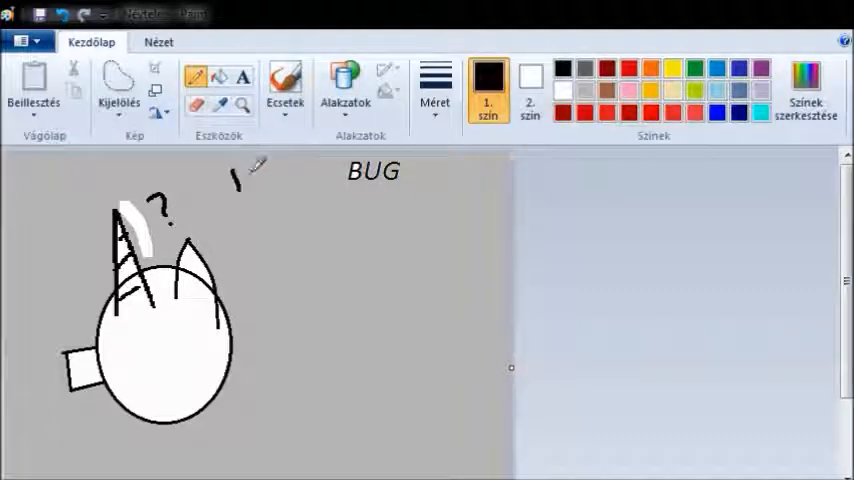
- Sketch a small smiley face beside the question mark and save the image
{"action": "left_click_drag", "start_coordinate": [234, 176], "coordinate": [264, 236]}
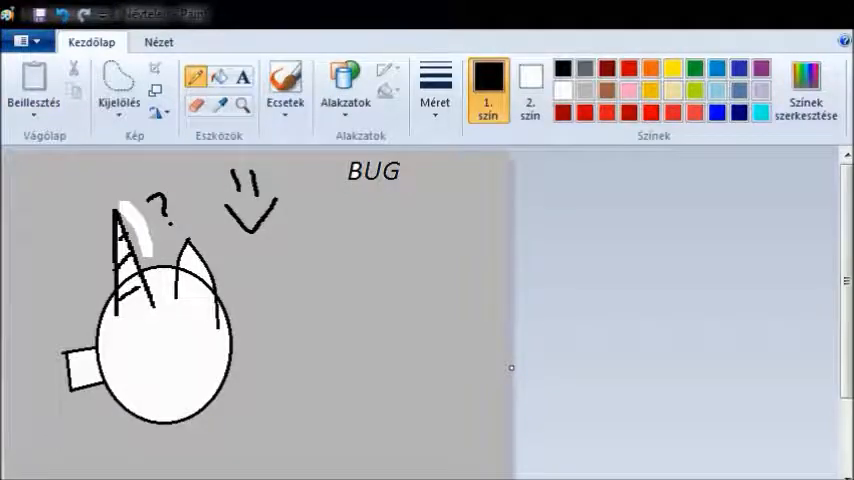
{"action": "key", "text": "Ctrl+S"}
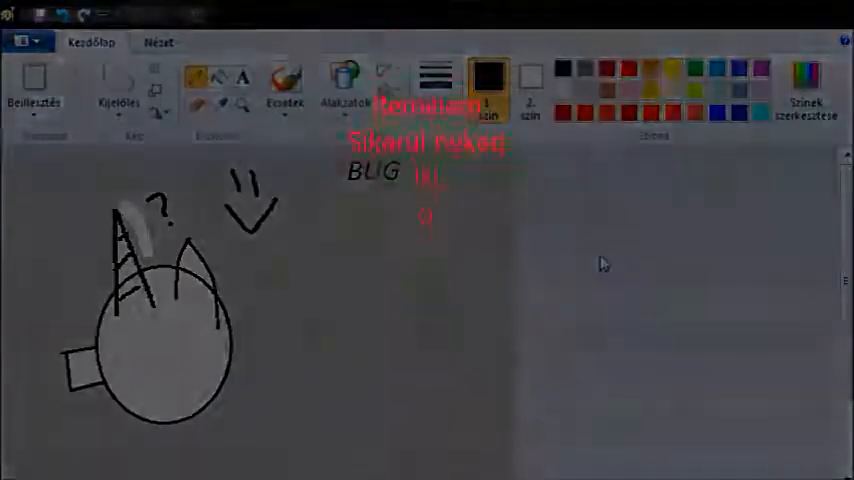